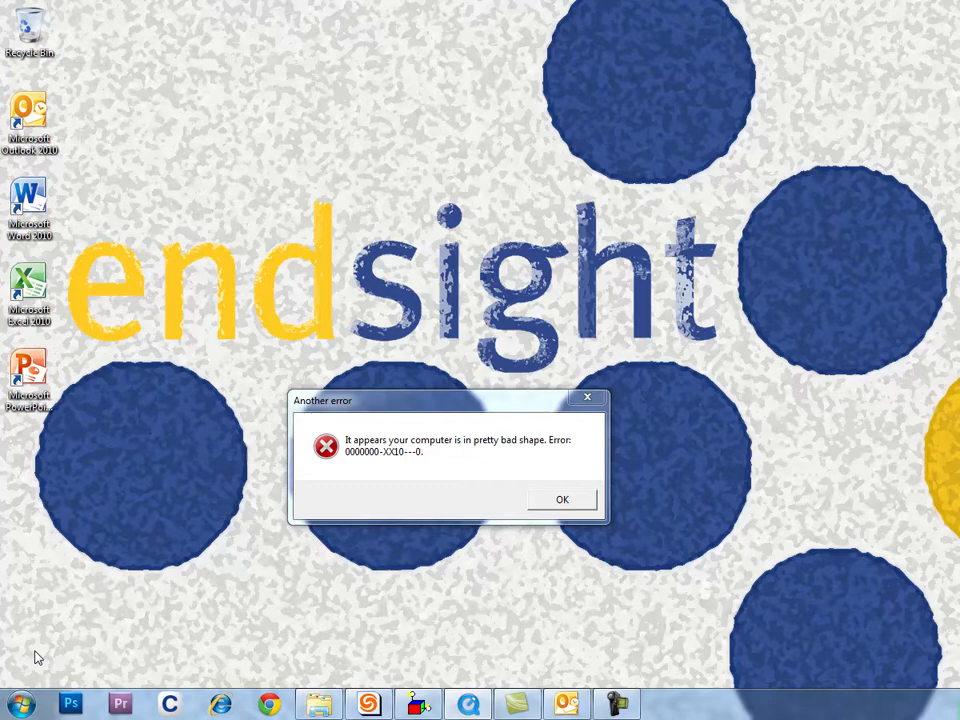
- Pin Snipping Tool from Start > All Programs > Accessories to the taskbar
click(20, 704)
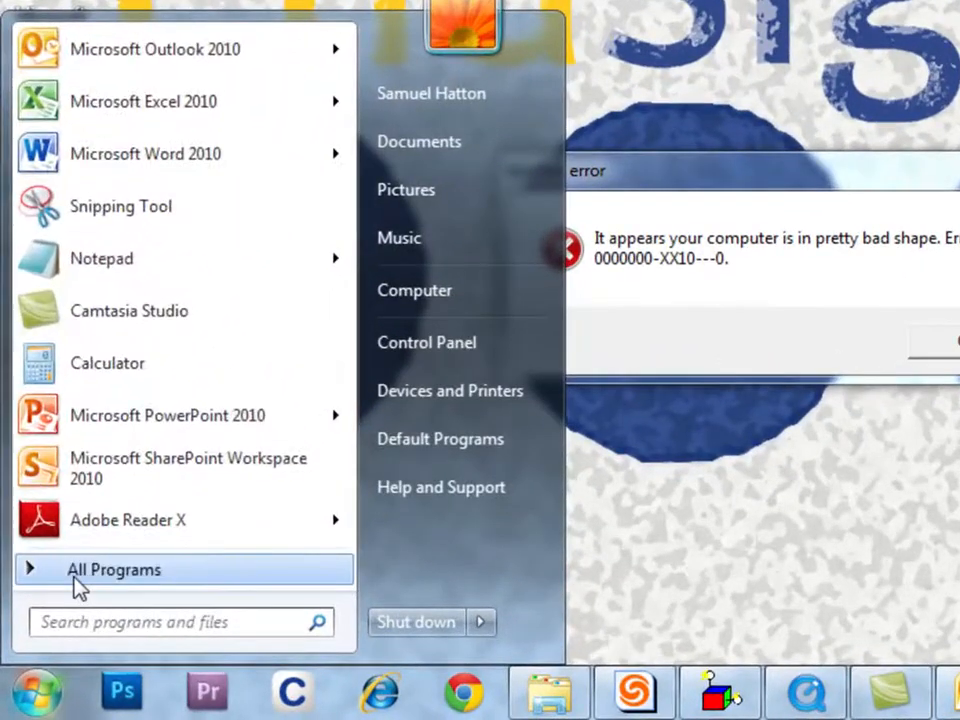
click(112, 568)
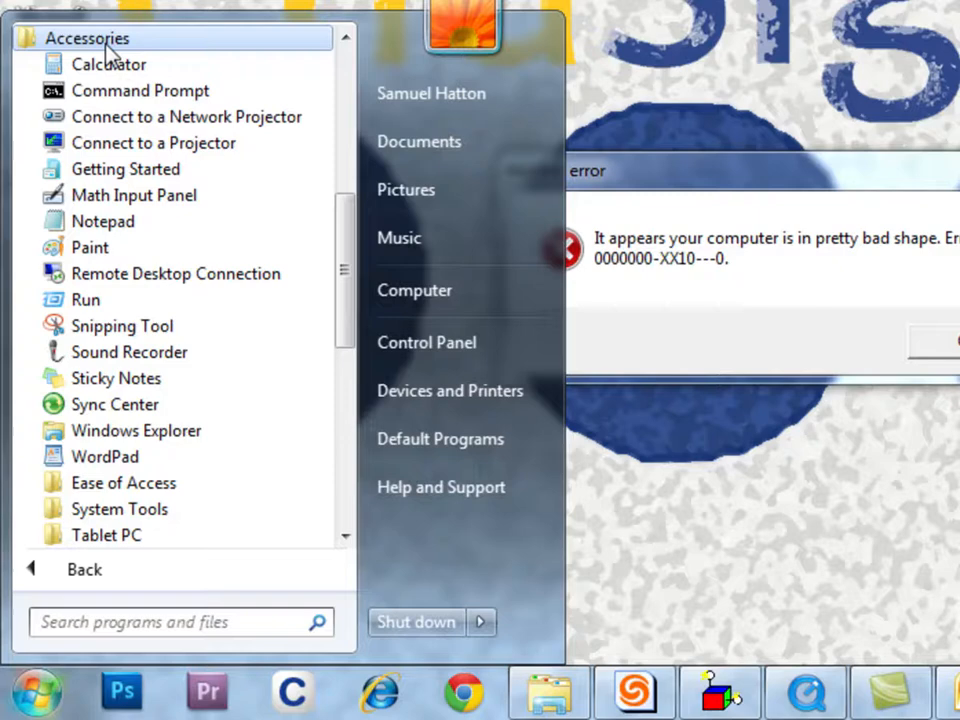
mouse_move(120, 326)
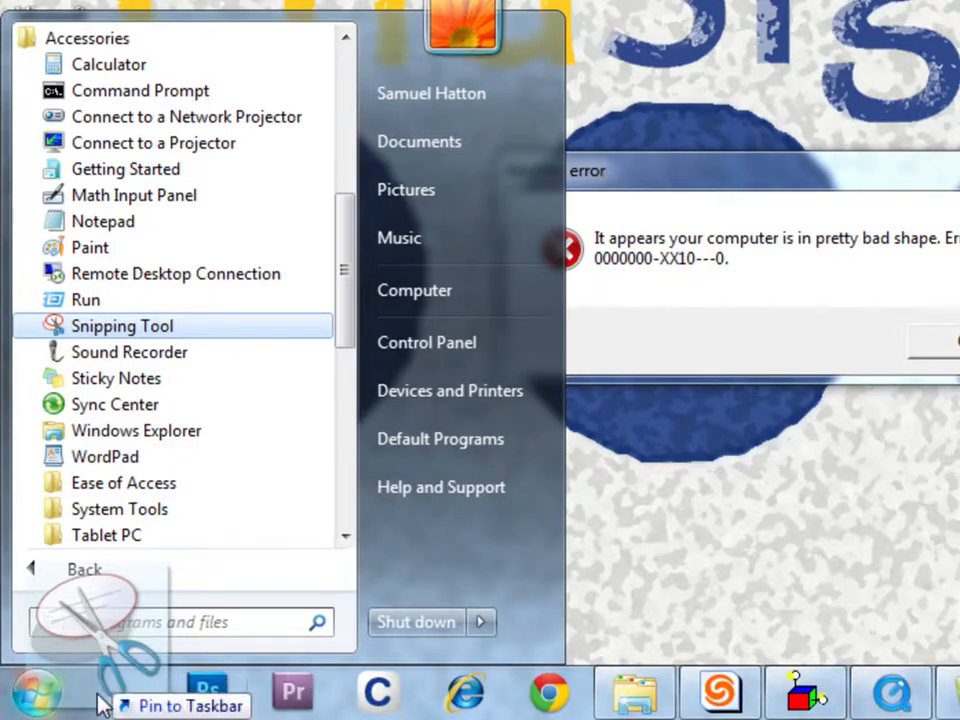
click(36, 690)
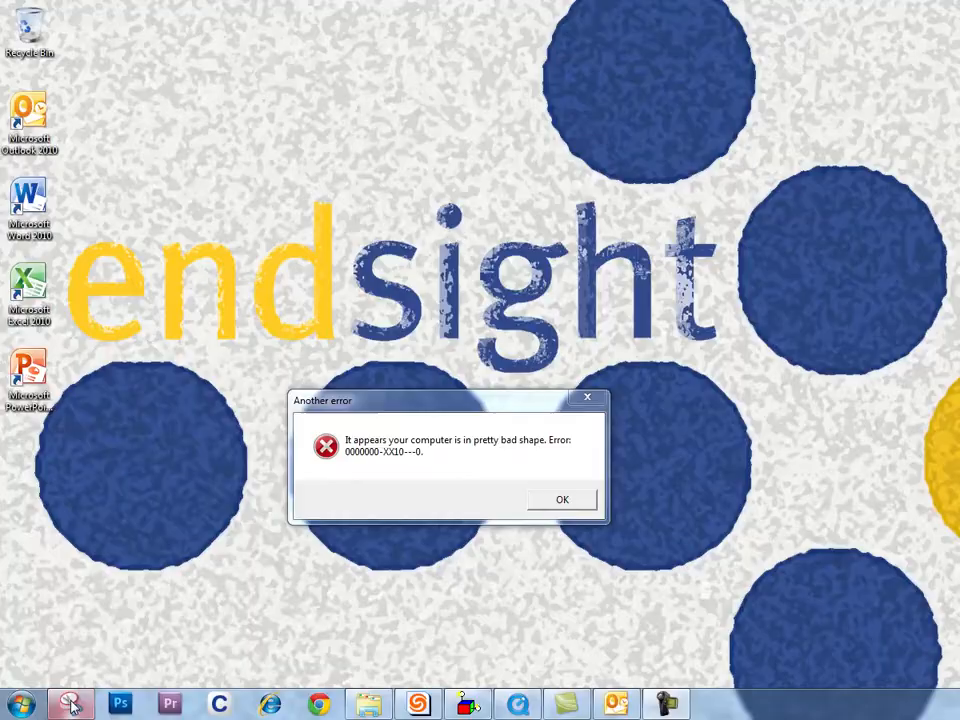
- Reopen the Start menu to reach Snipping Tool's shortcut options in Accessories
click(70, 704)
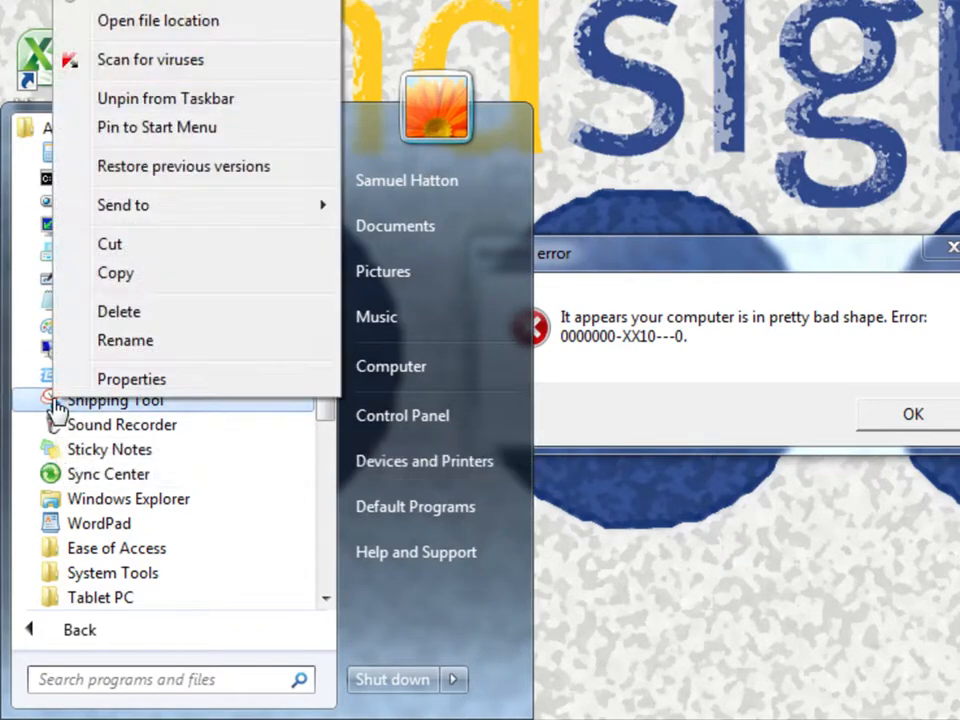
- Assign Ctrl+Alt+S as Snipping Tool's shortcut key in its Properties and confirm with OK
click(132, 378)
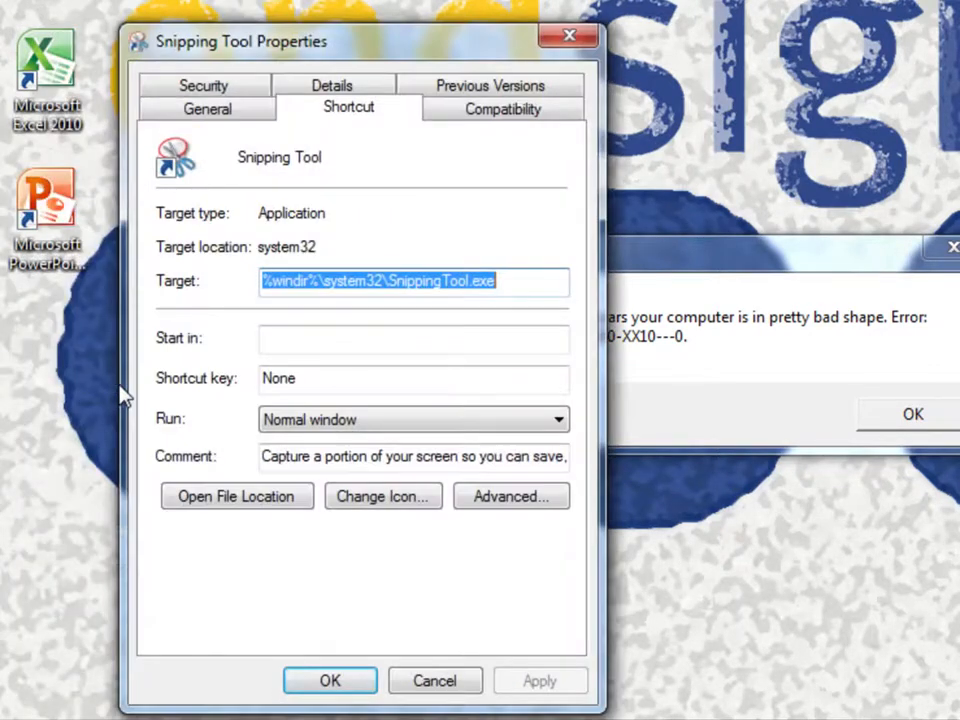
click(412, 378)
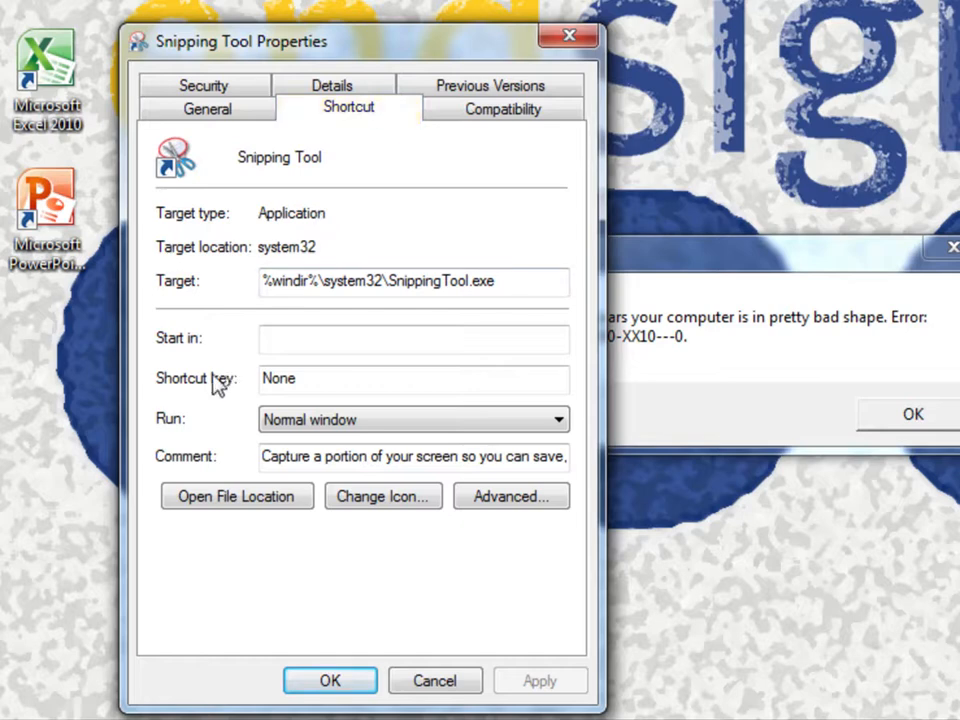
click(412, 378)
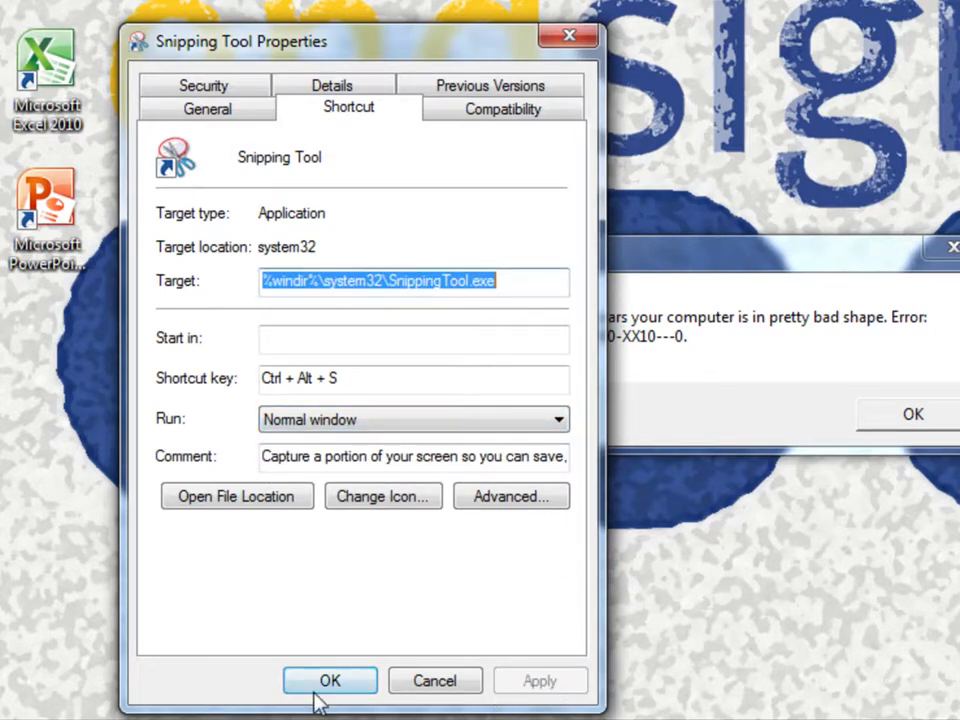
click(330, 680)
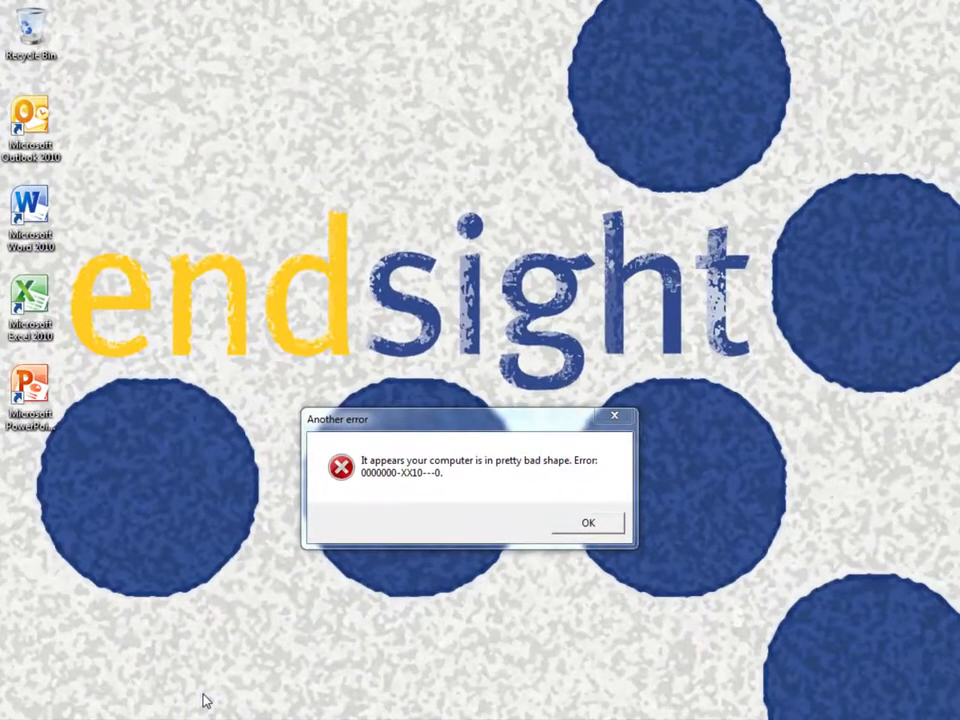
- Launch Snipping Tool with the new Ctrl+Alt+S hotkey
key(ctrl+alt+s)
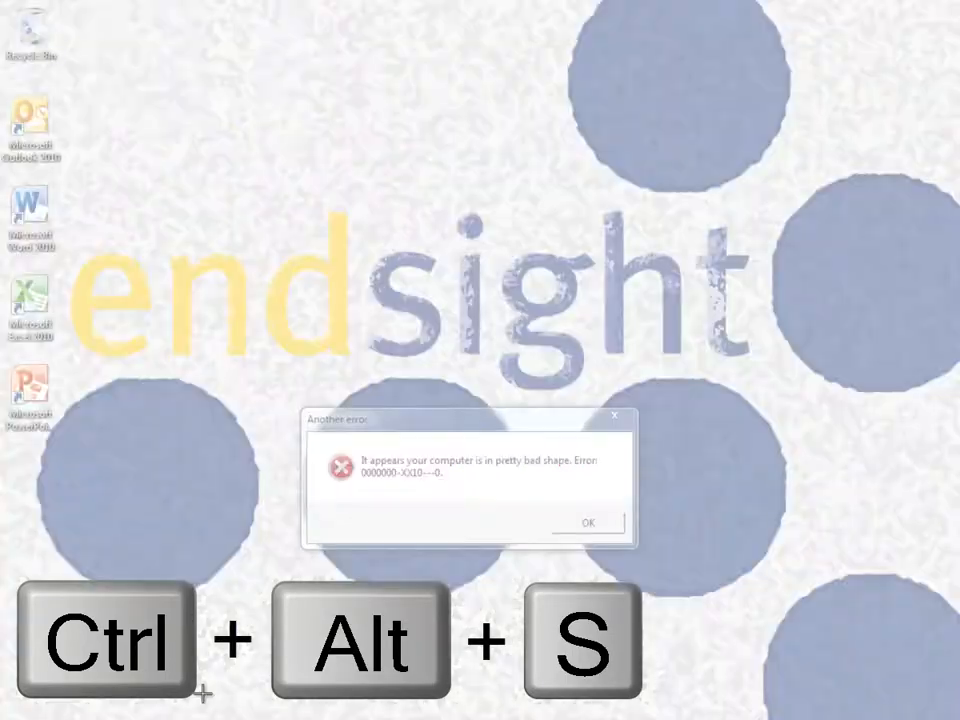
key(ctrl+alt+s)
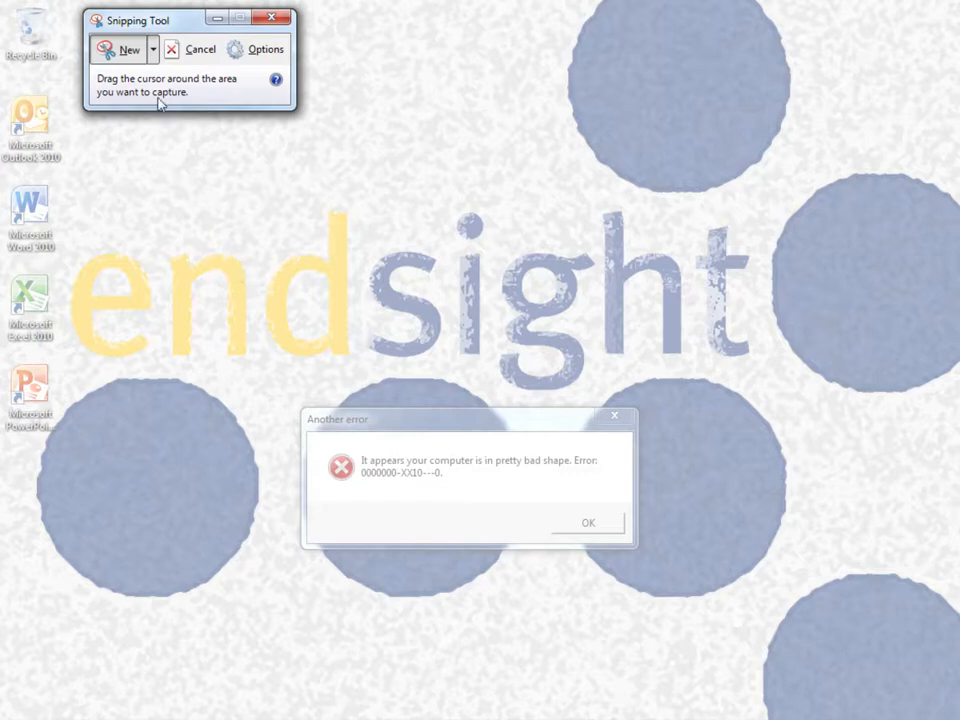
- Choose a snip type from the New dropdown and capture the error dialog
click(152, 48)
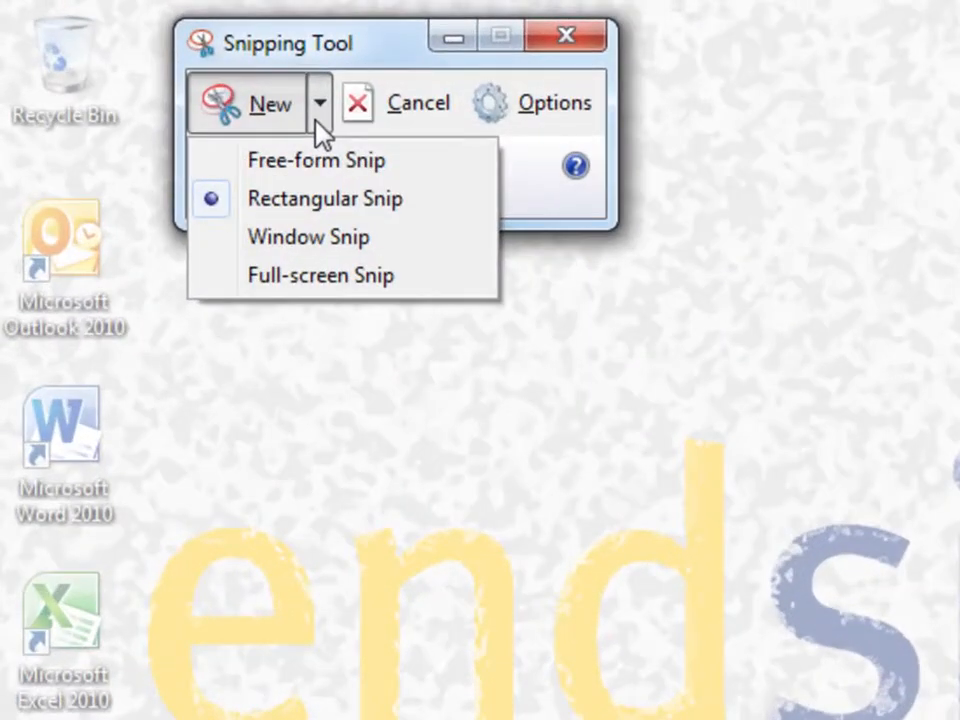
mouse_move(360, 216)
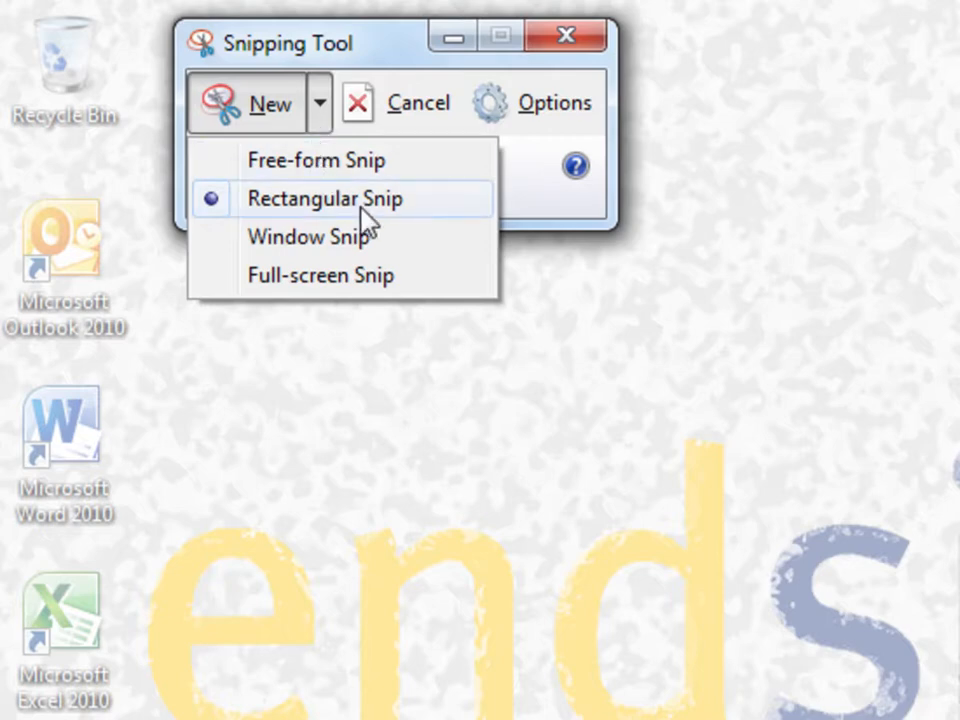
mouse_move(364, 290)
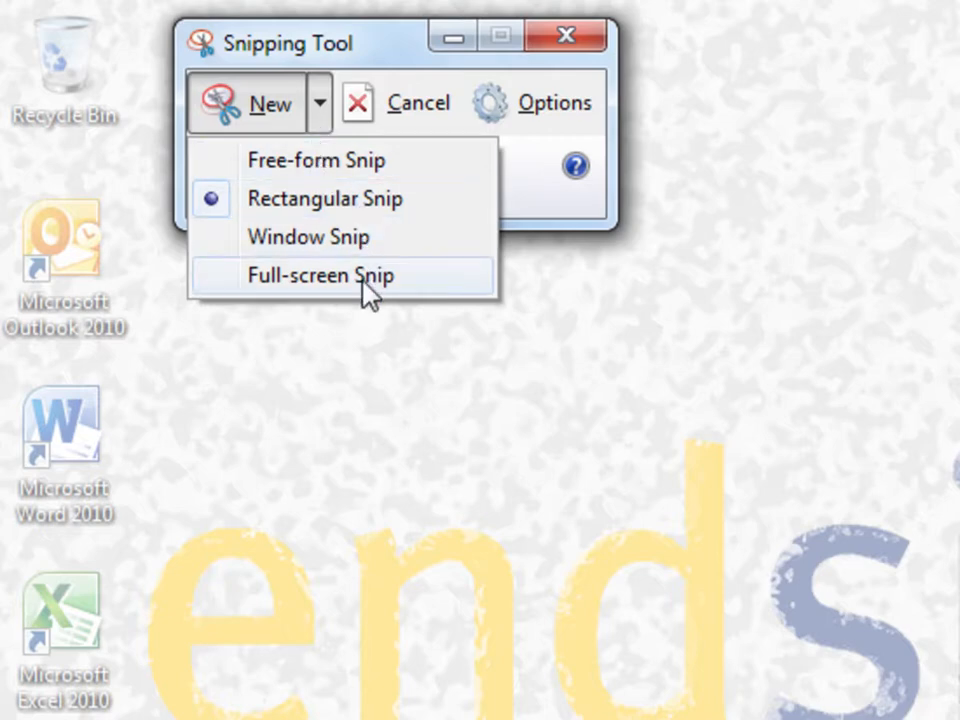
click(320, 276)
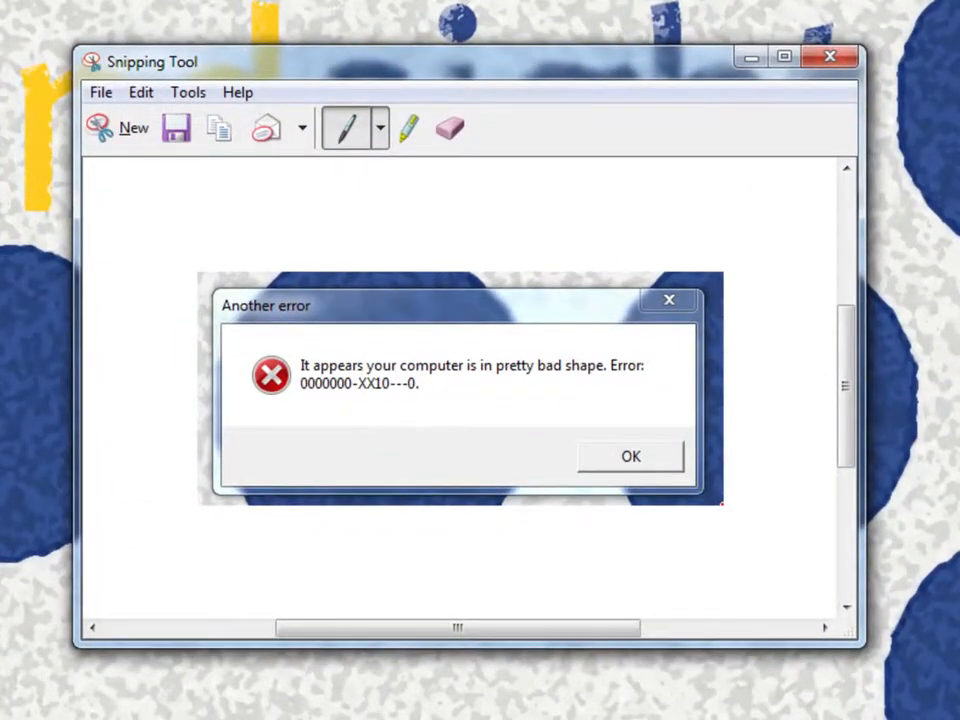
- Adjust the selection ink option in Snipping Tool's Options and head to saving the capture
drag(420, 418, 460, 410)
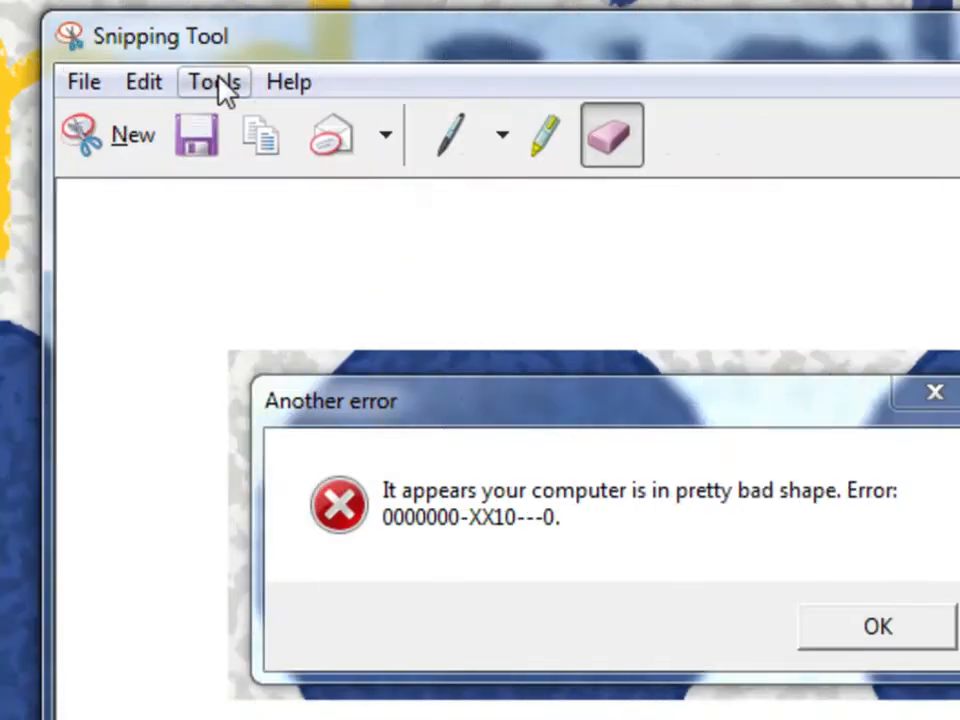
click(212, 82)
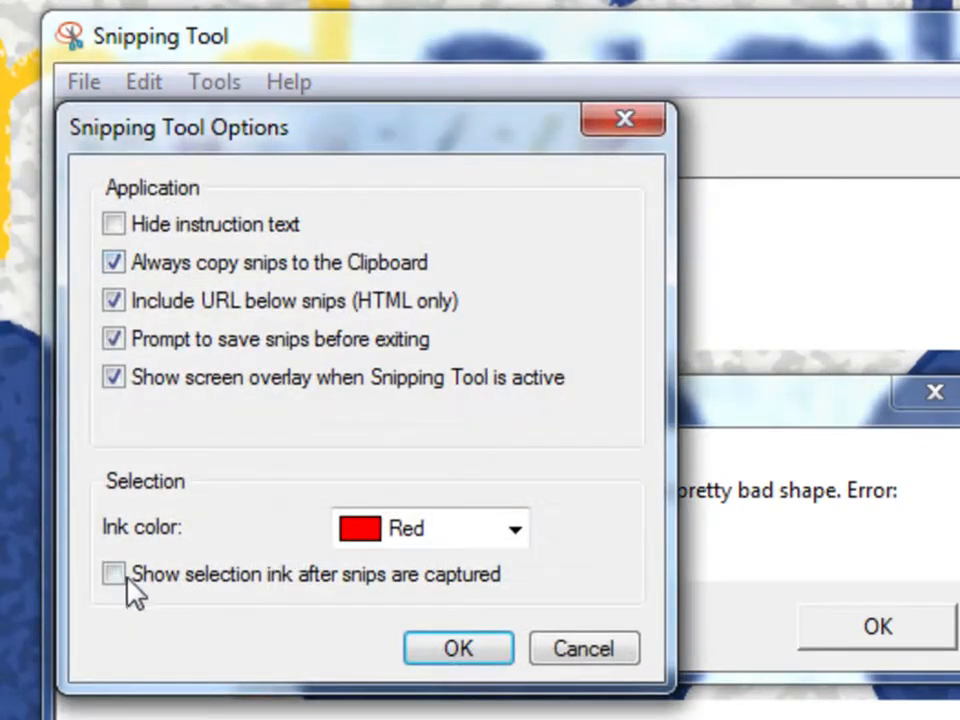
click(458, 648)
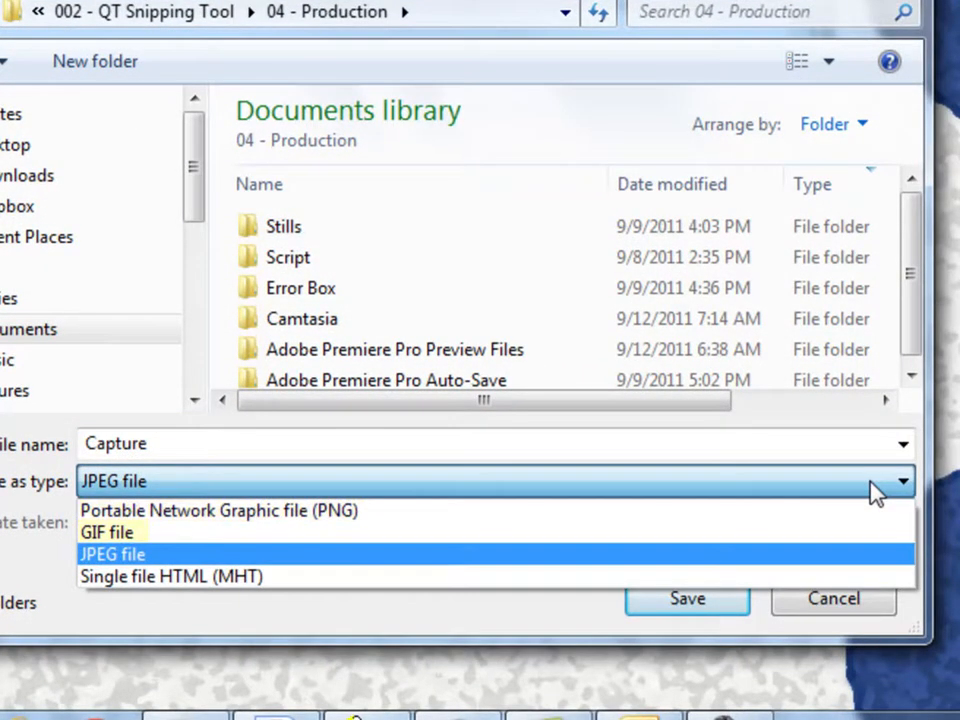
mouse_move(170, 576)
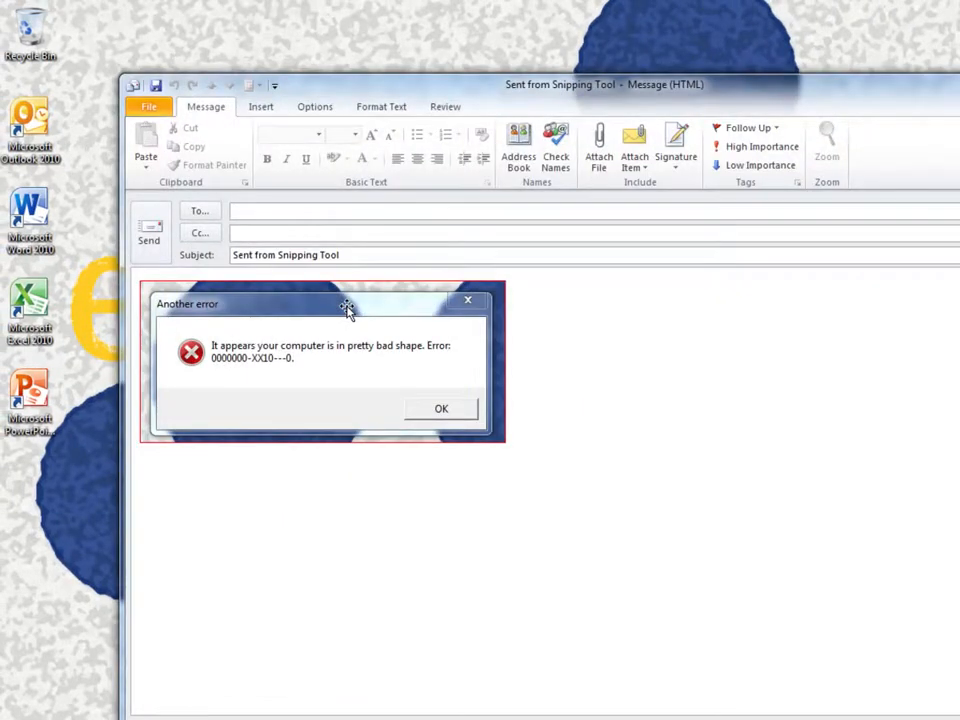
- Send the snip to an Outlook message as the SnipImage.JPG attachment
click(440, 408)
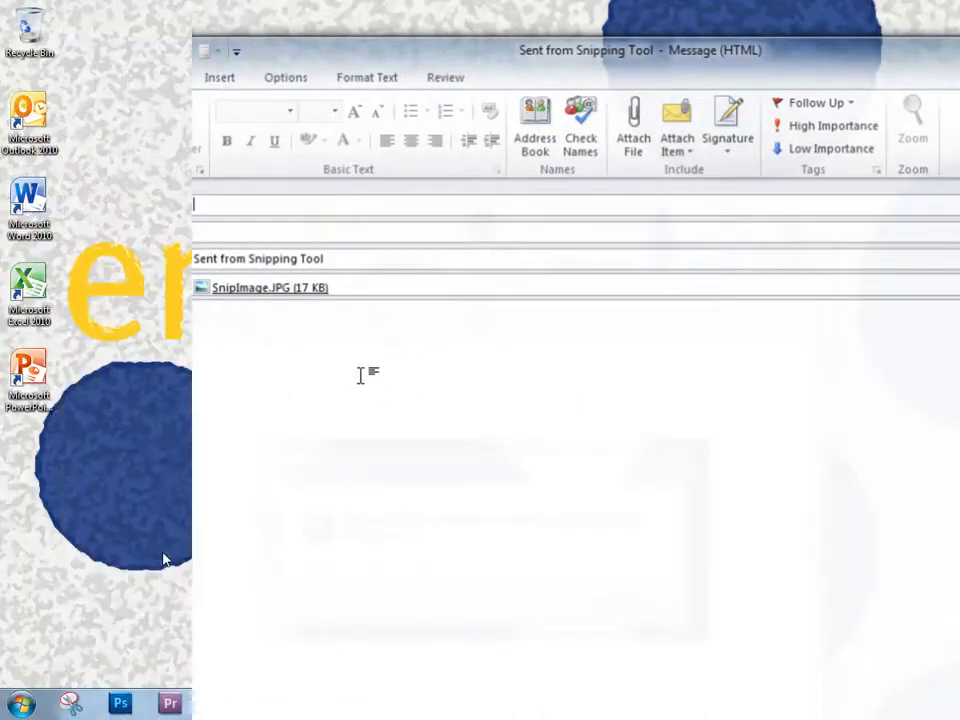